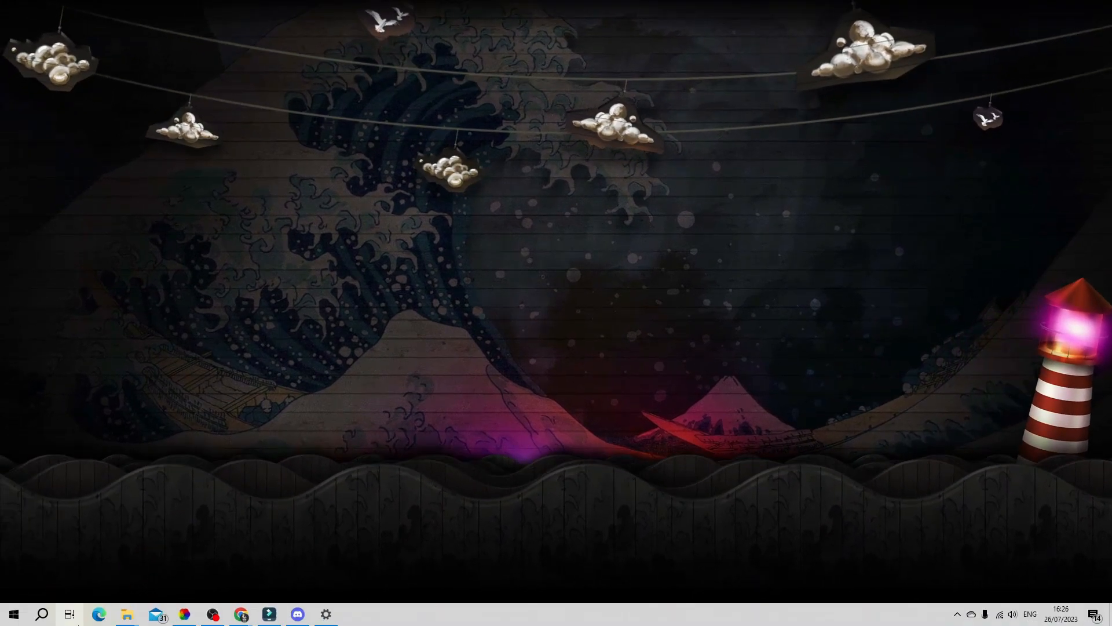
Search Windows for 'device manager'
click(15, 611)
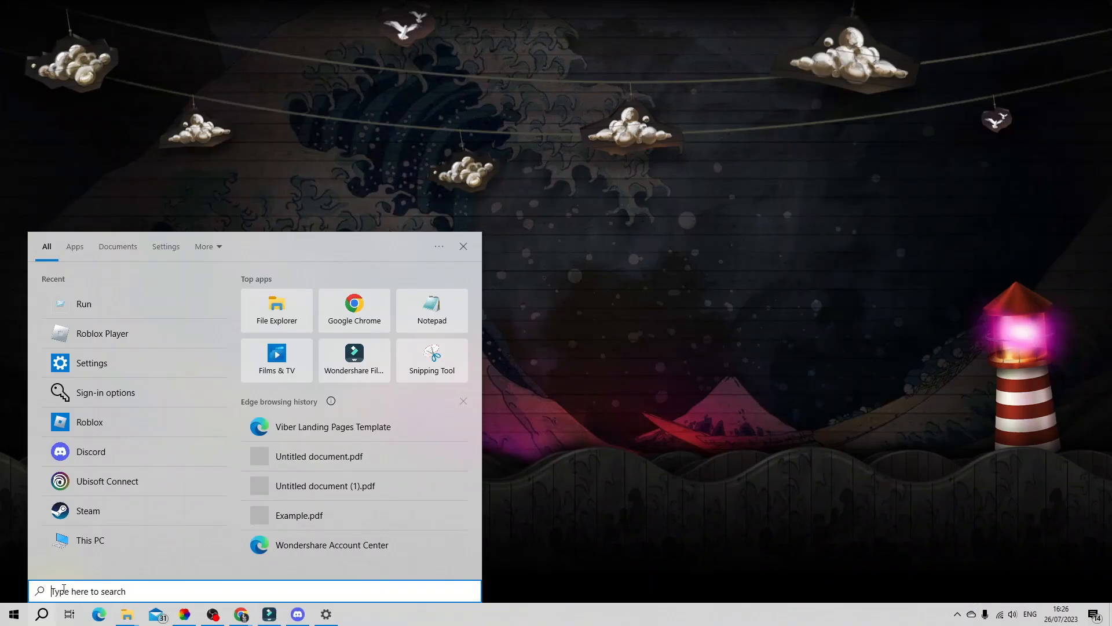
text(device manager)
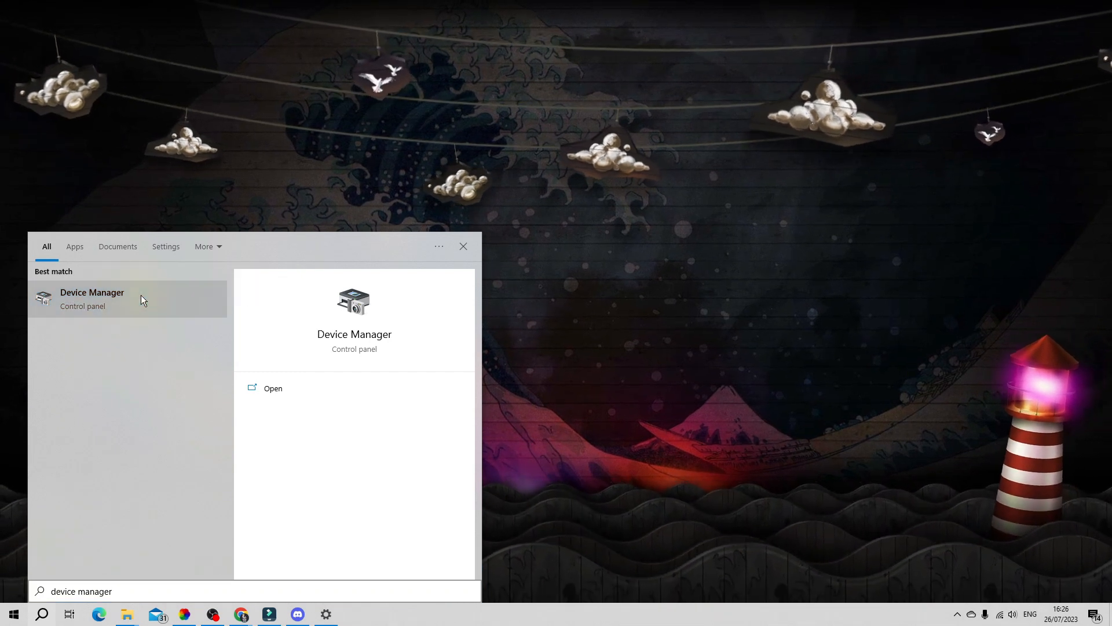
Open Device Manager, expand Audio inputs and outputs, and right-click Speakers (Cirrus Logic CS4206B)
click(92, 298)
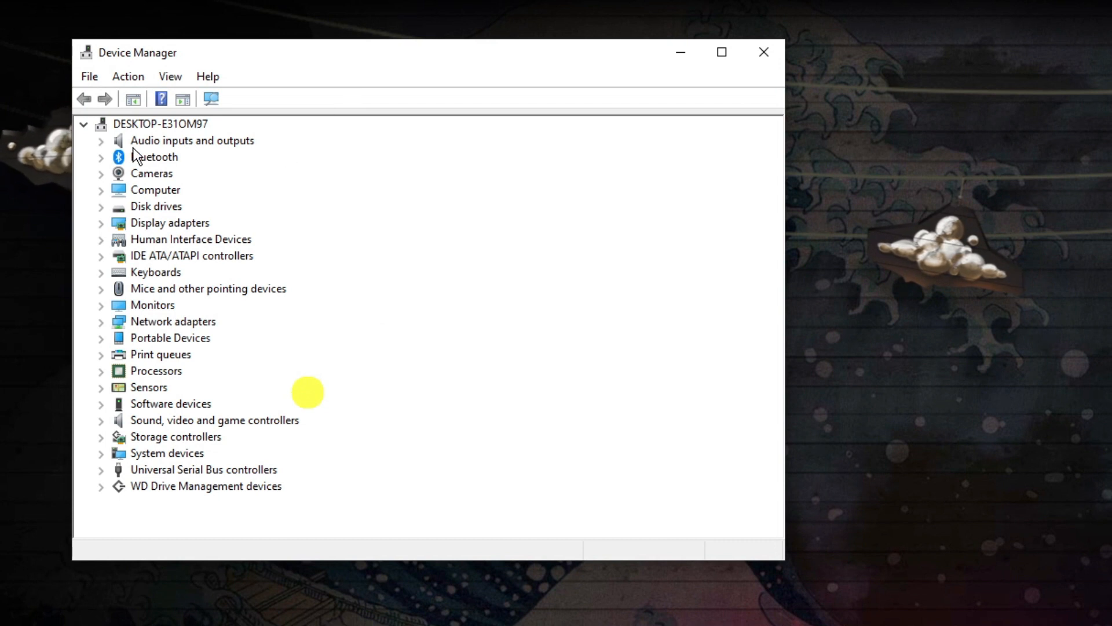
mouse_move(110, 143)
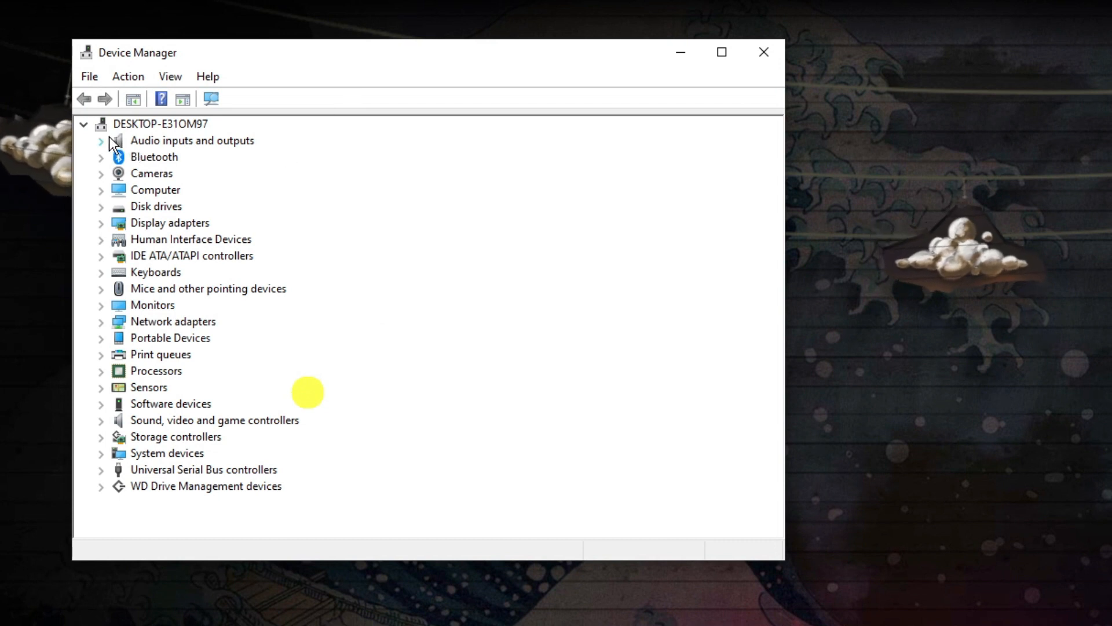
mouse_move(122, 131)
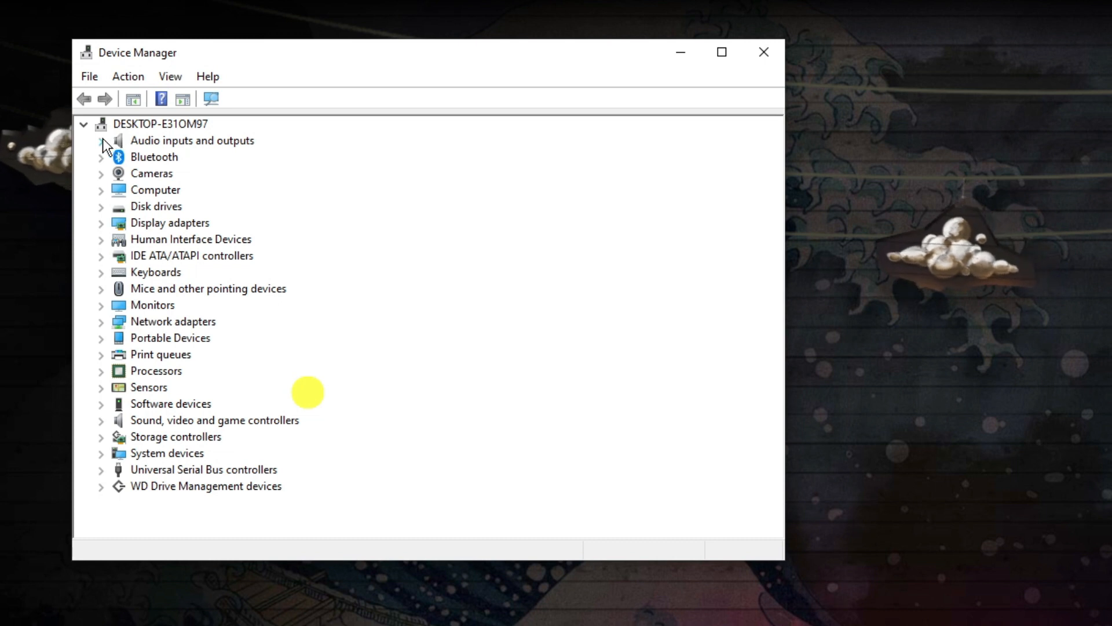
click(101, 140)
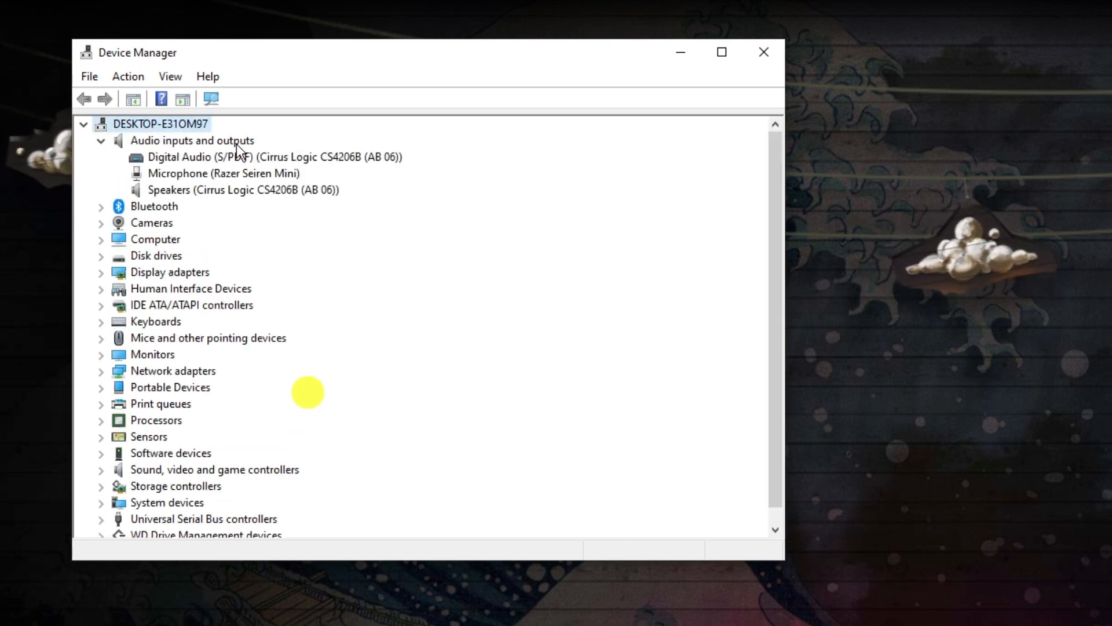
click(236, 189)
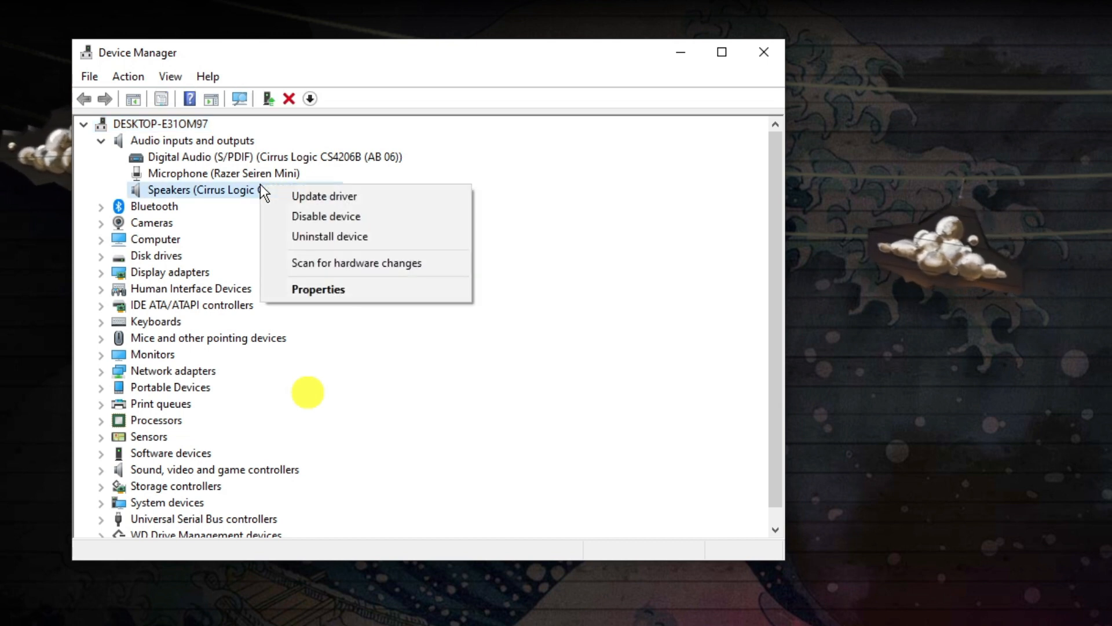
Auto-search for a Speakers driver update, confirm the best driver is installed, and close Device Manager
click(324, 196)
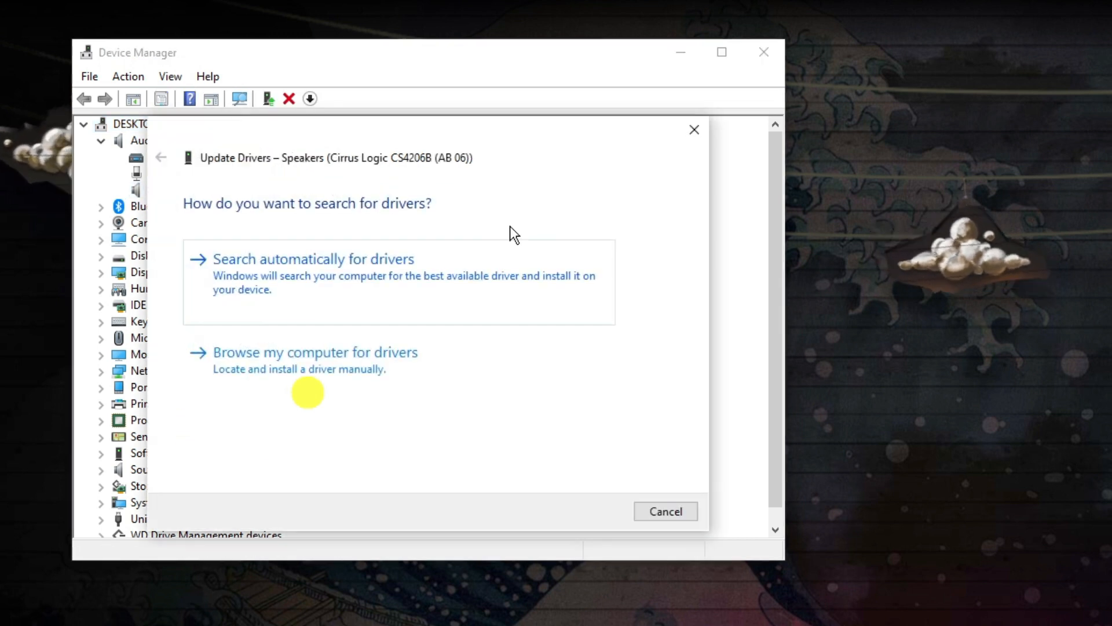
click(309, 259)
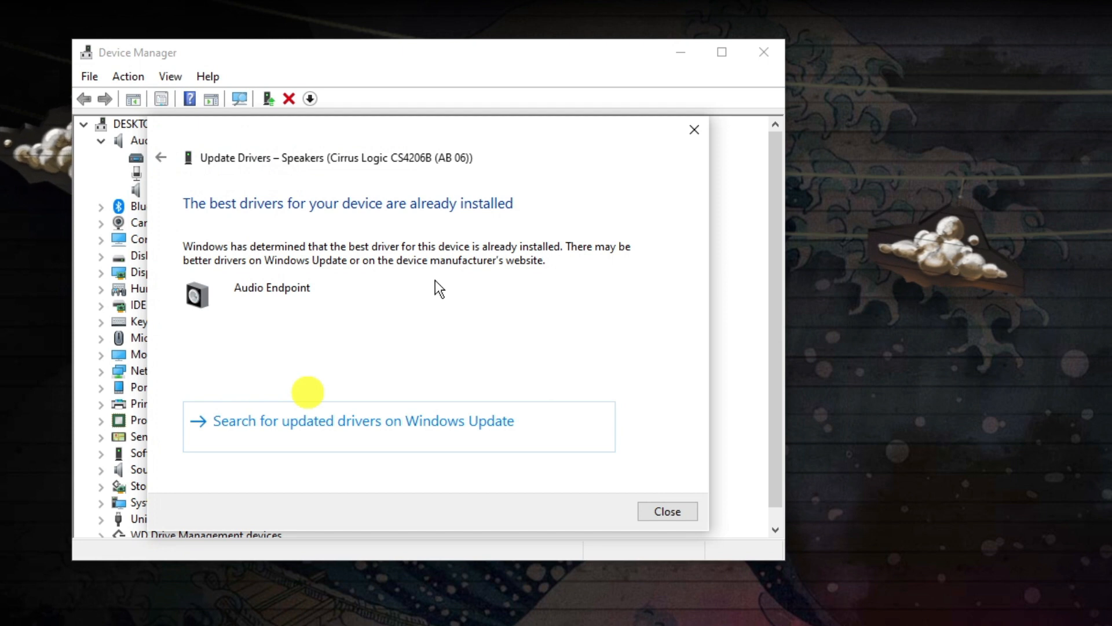
mouse_move(702, 524)
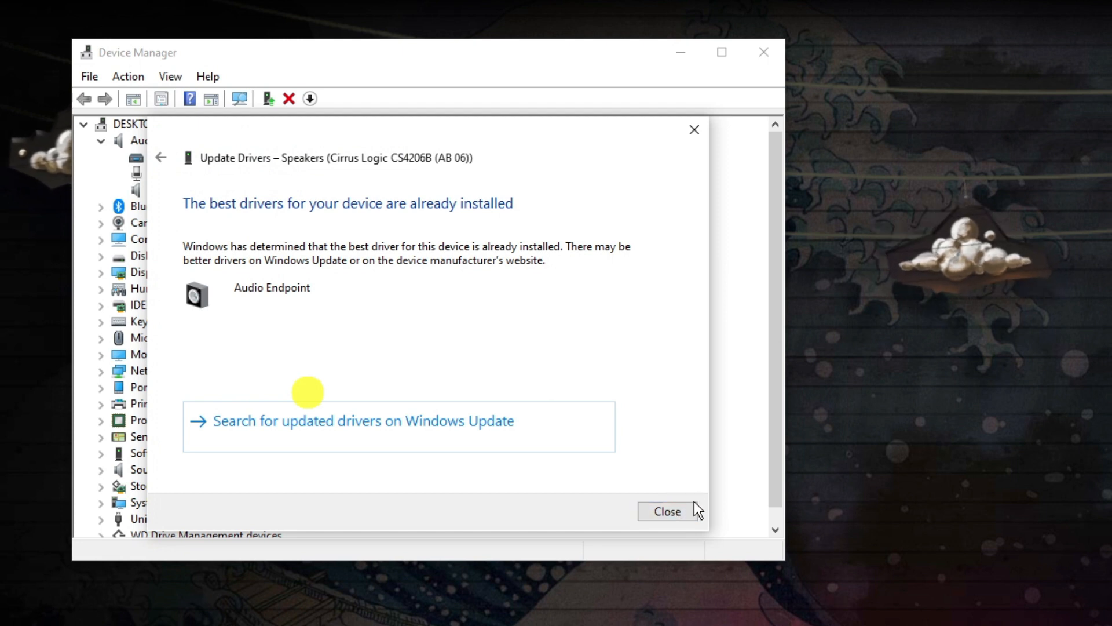
click(668, 511)
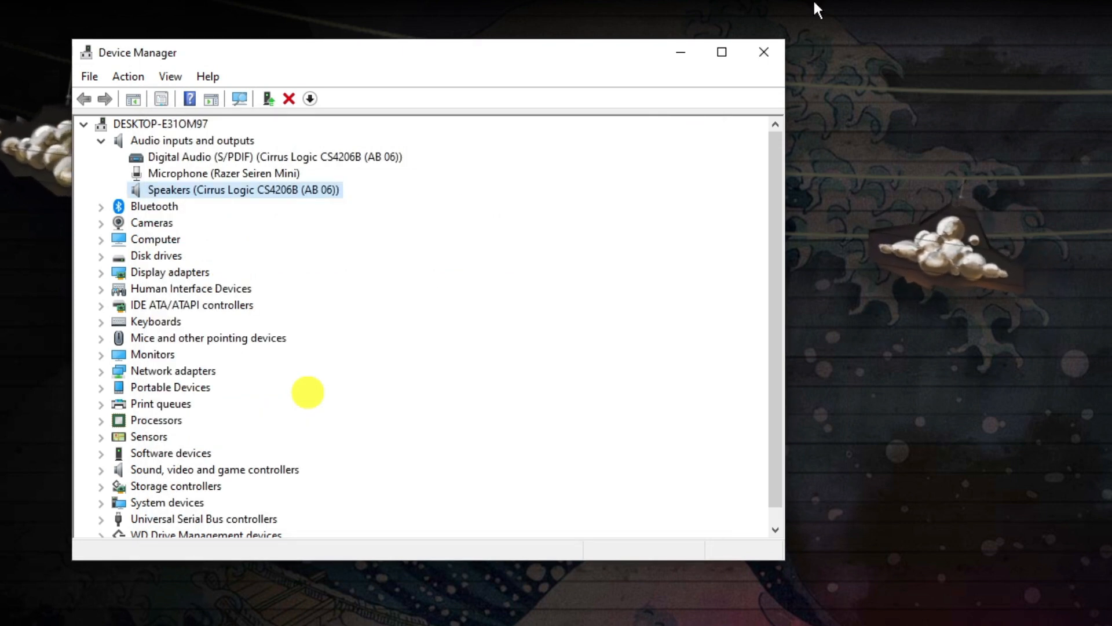
click(764, 52)
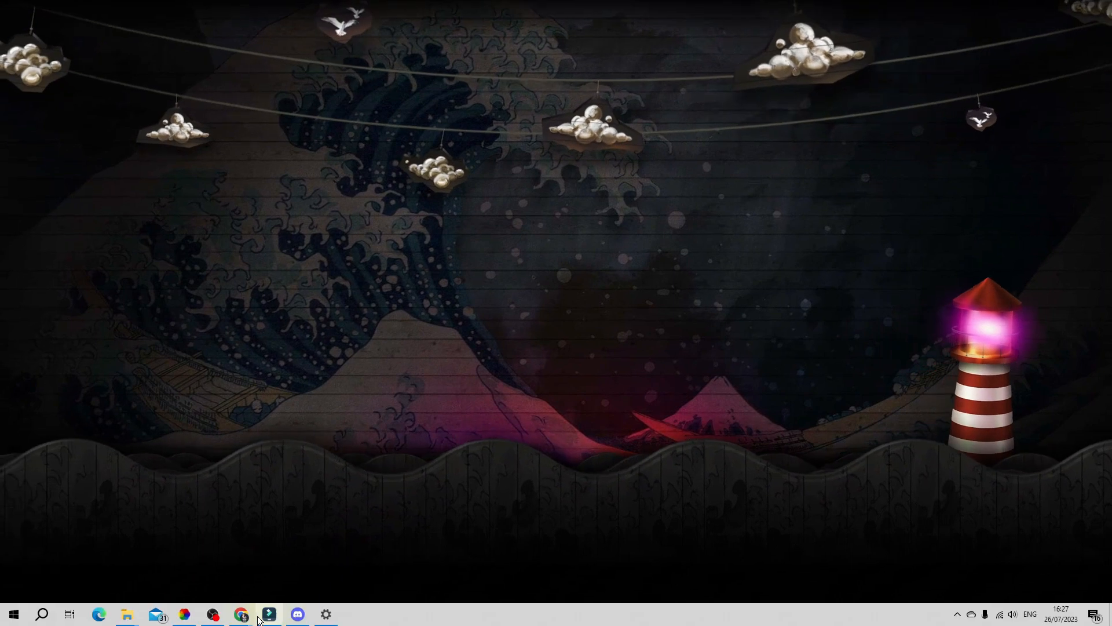
Launch Chrome and go to SUBMIT A TICKET on support.riotgames.com
click(237, 614)
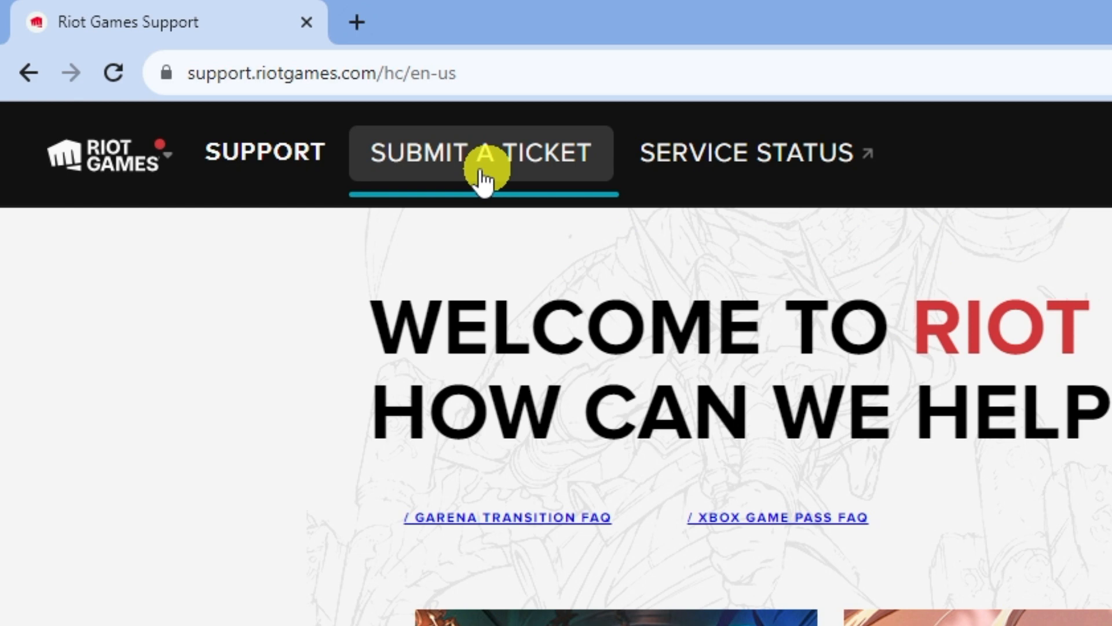
click(484, 168)
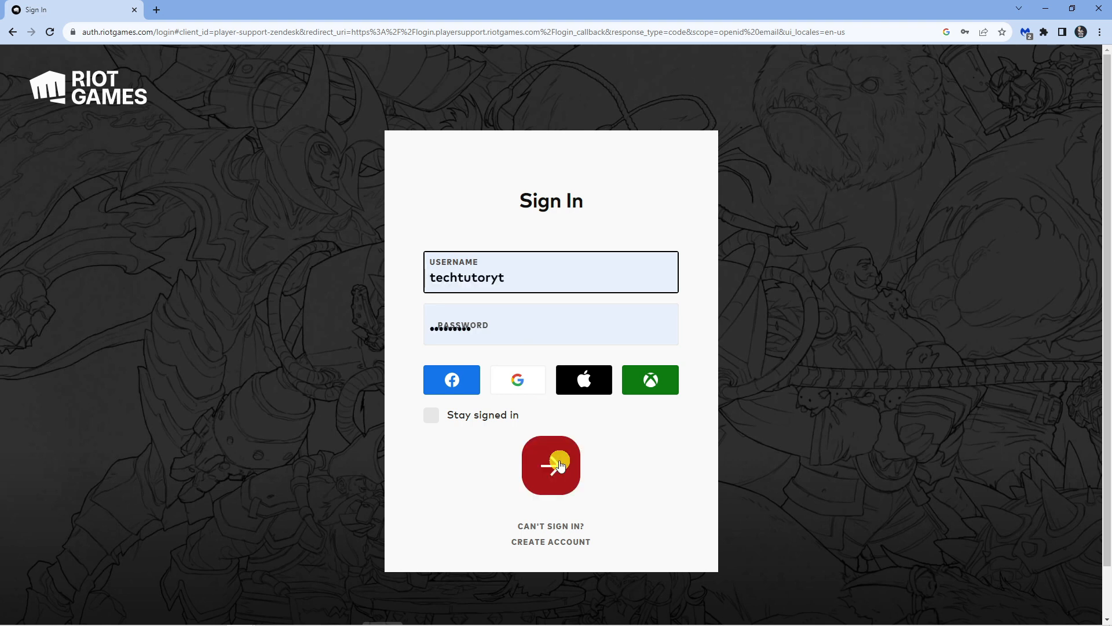
Sign in and choose the 'Tech Issues: Install, Patch, Lag or Crashes' request type
click(551, 465)
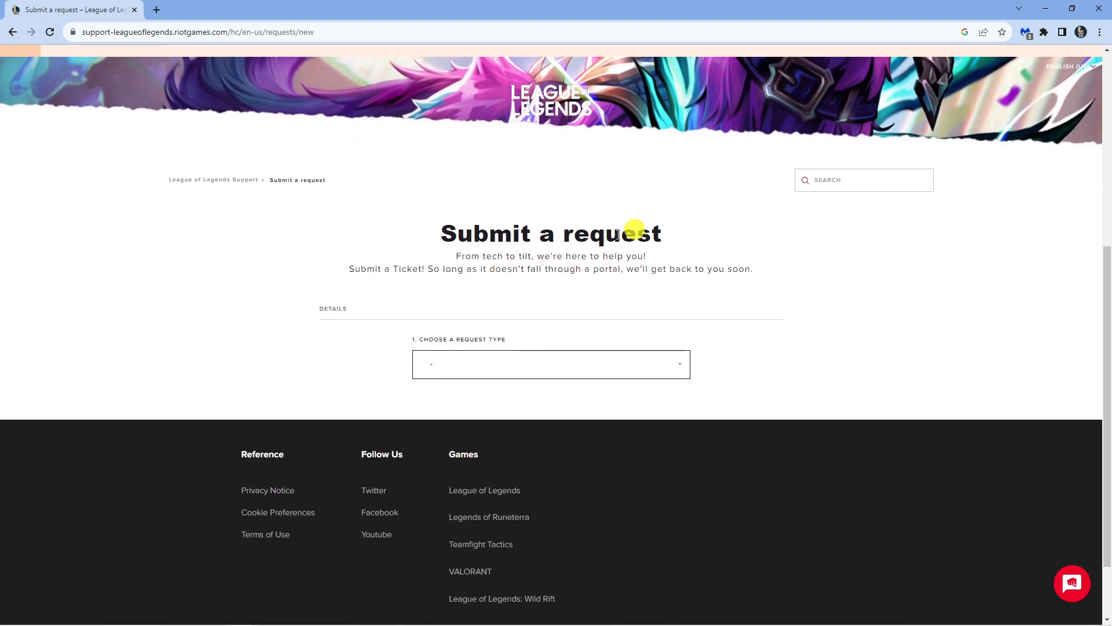
click(551, 363)
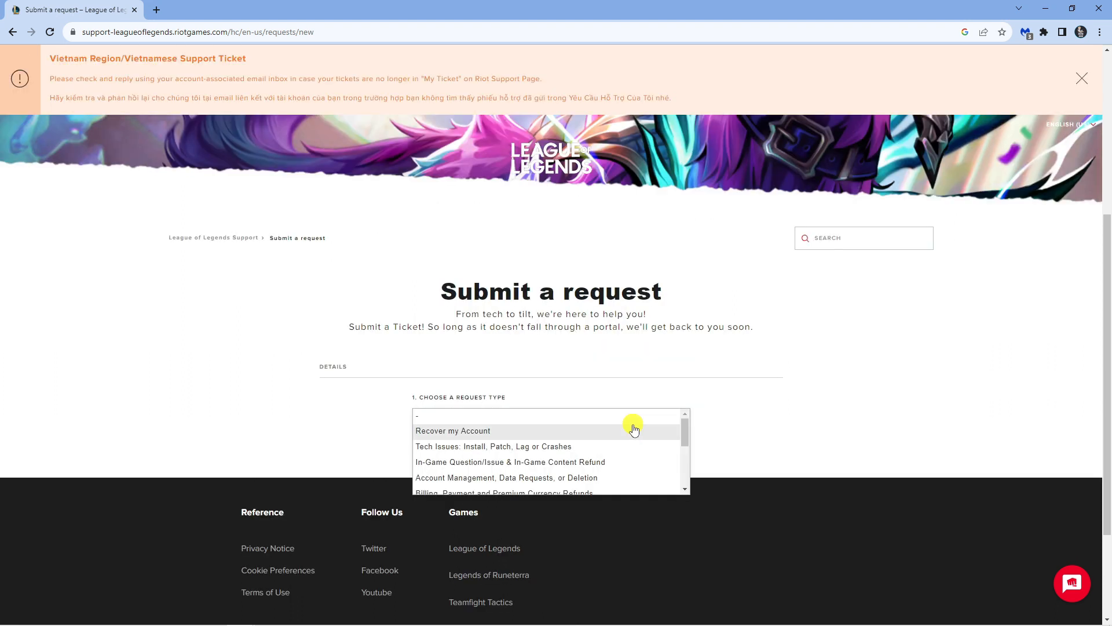
mouse_move(595, 449)
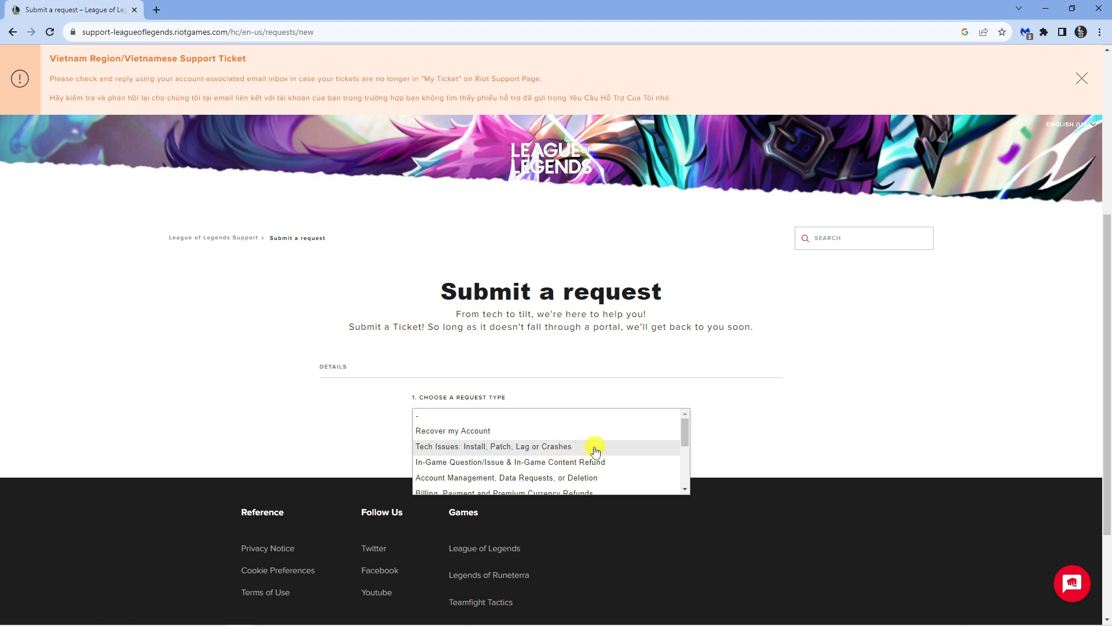
click(493, 446)
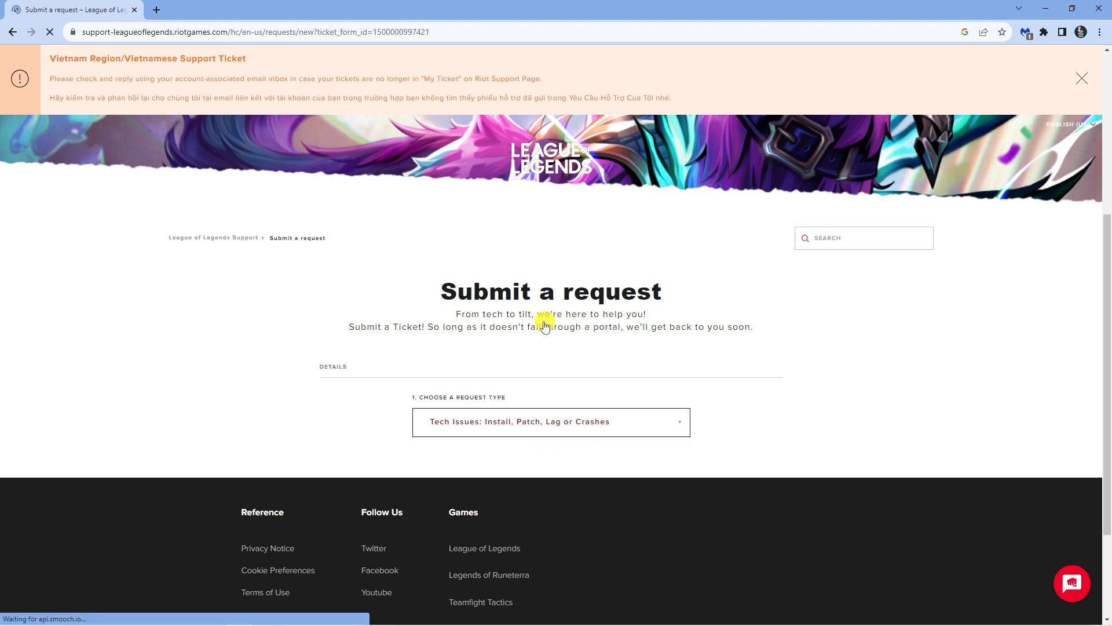
scroll(down, 3)
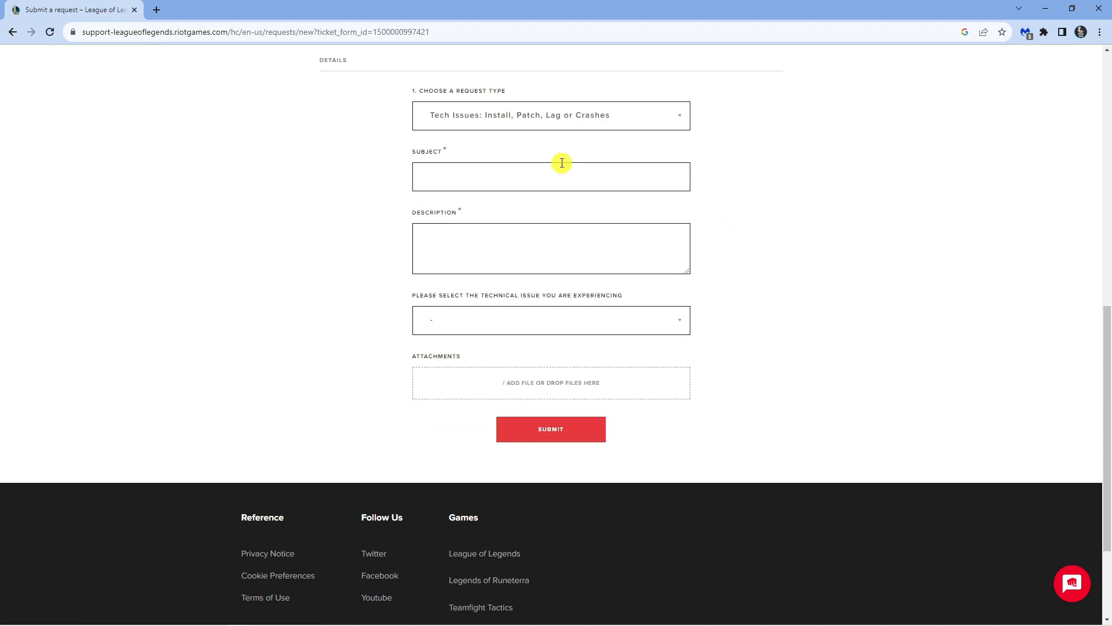
mouse_move(581, 331)
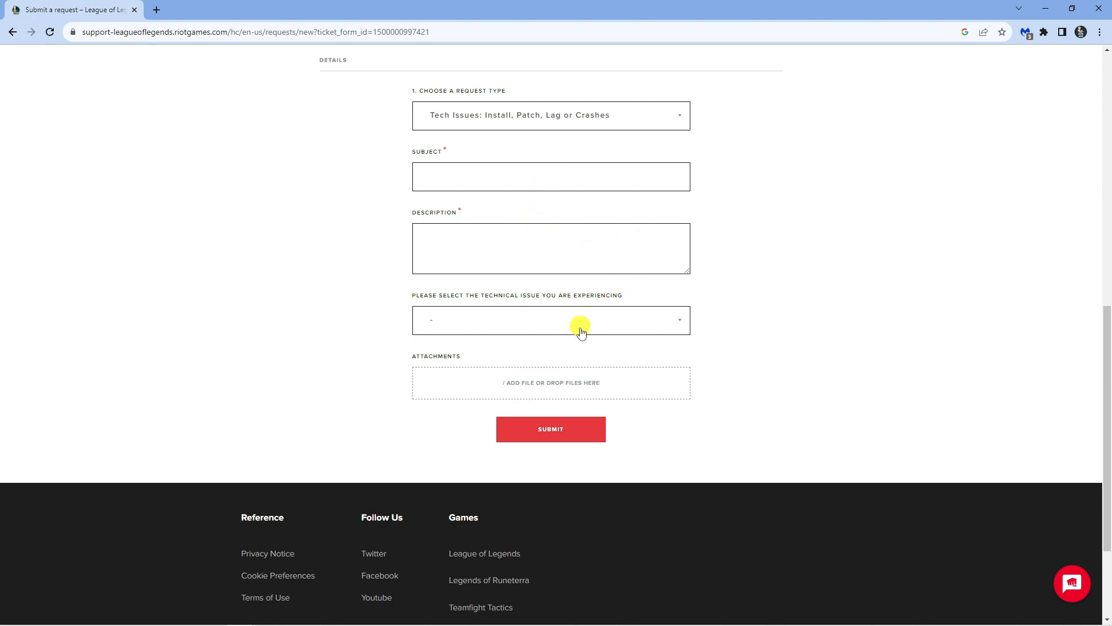
mouse_move(812, 317)
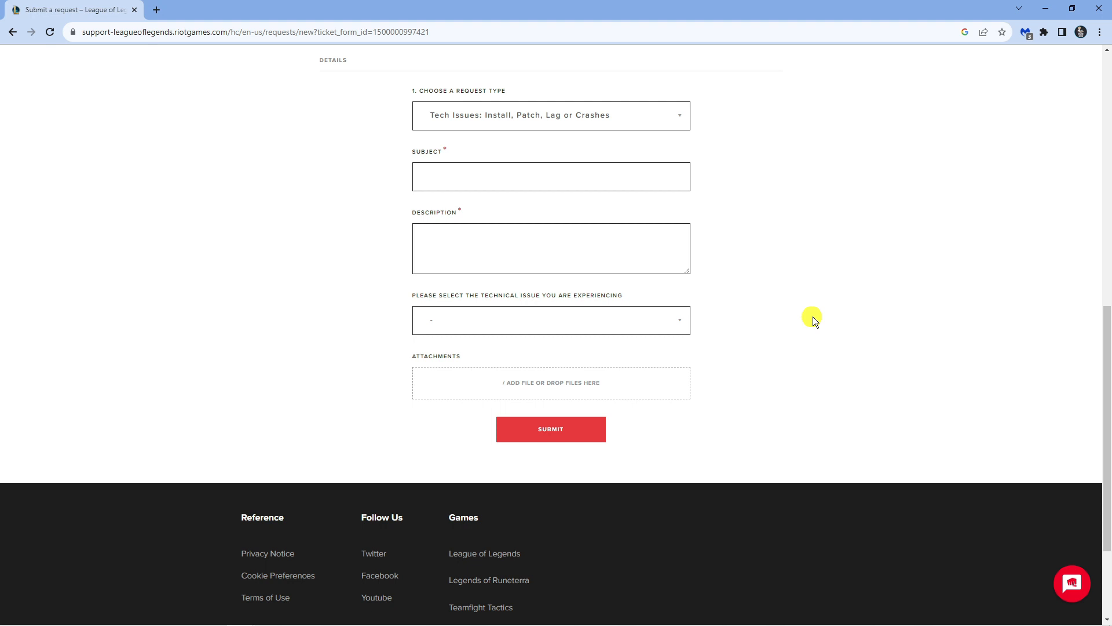
mouse_move(751, 157)
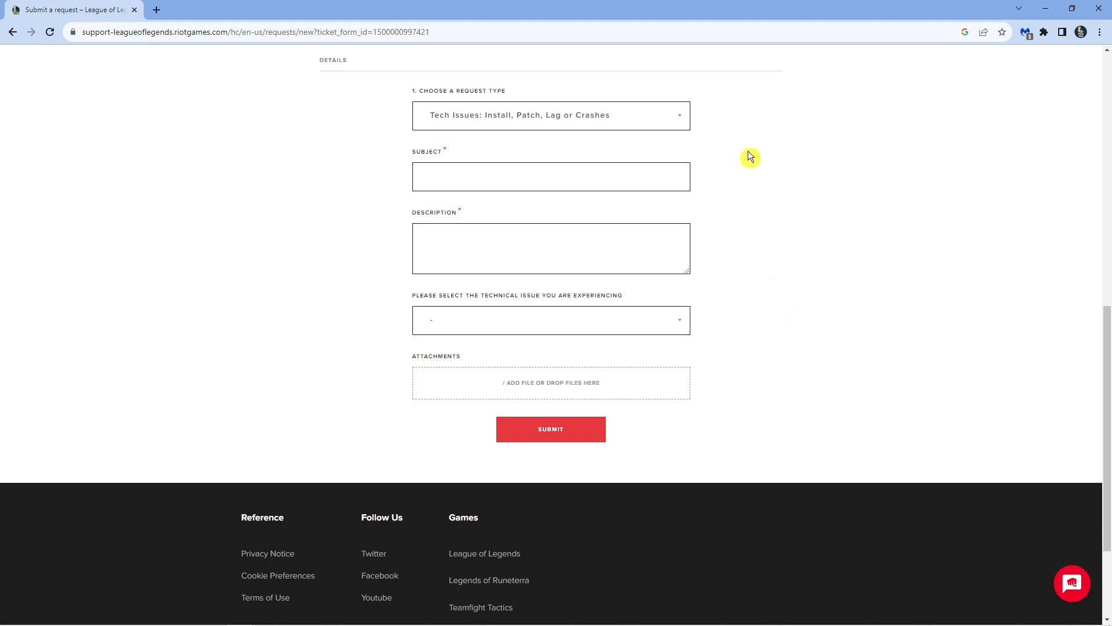
mouse_move(858, 105)
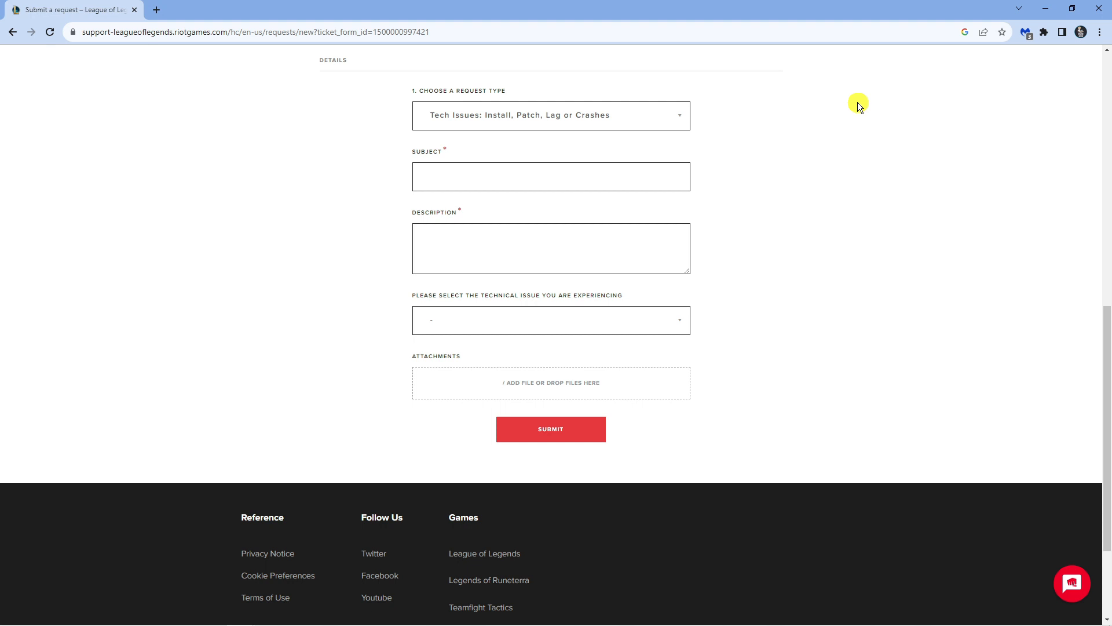
mouse_move(817, 223)
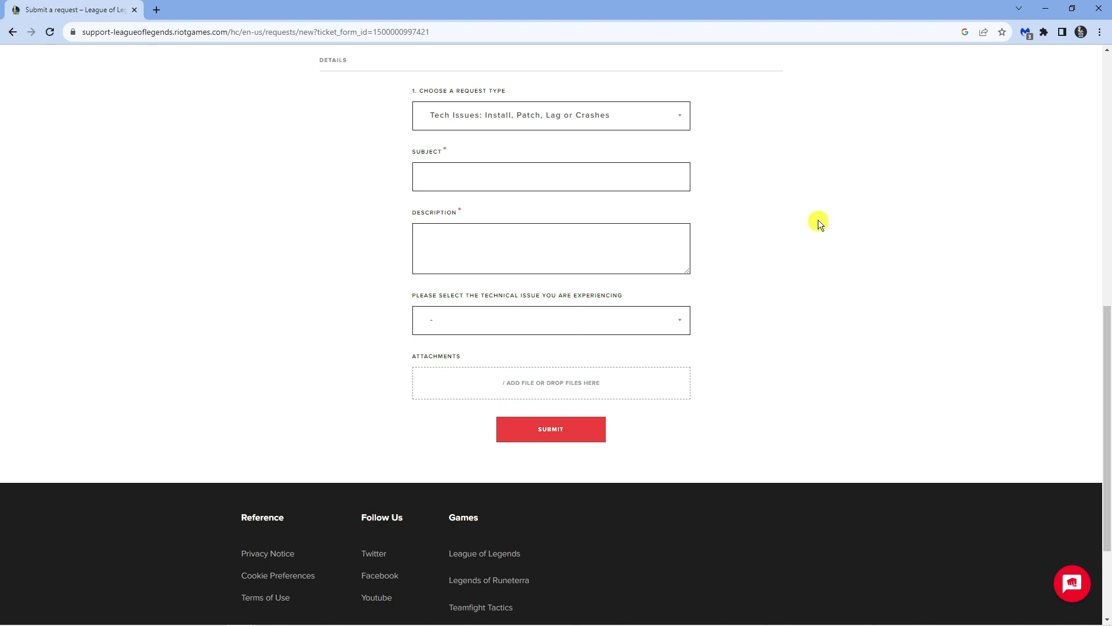
mouse_move(818, 203)
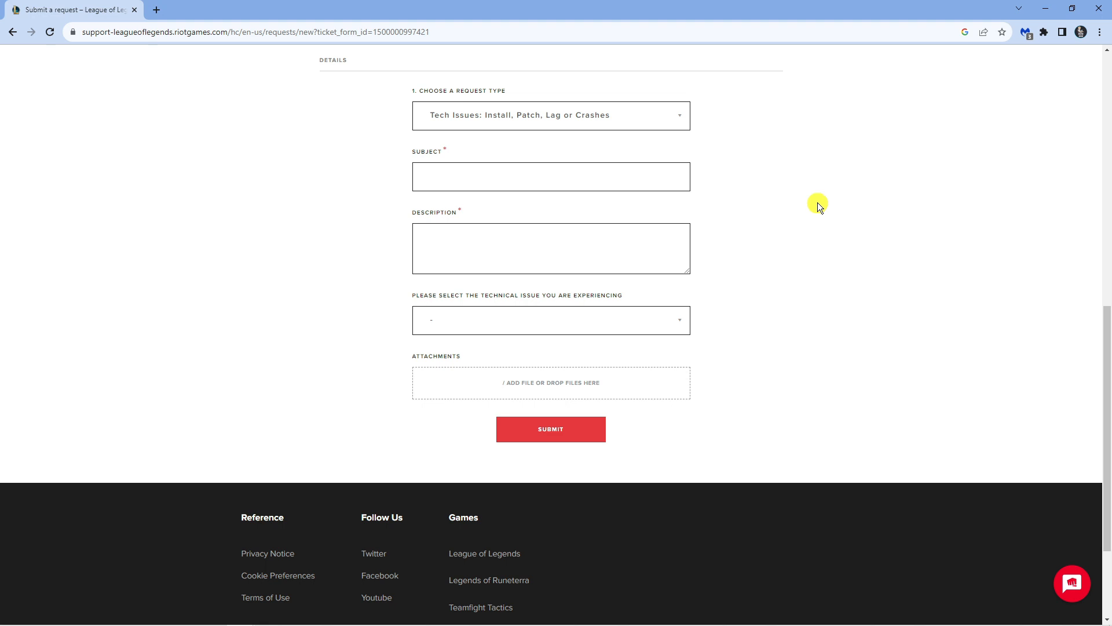